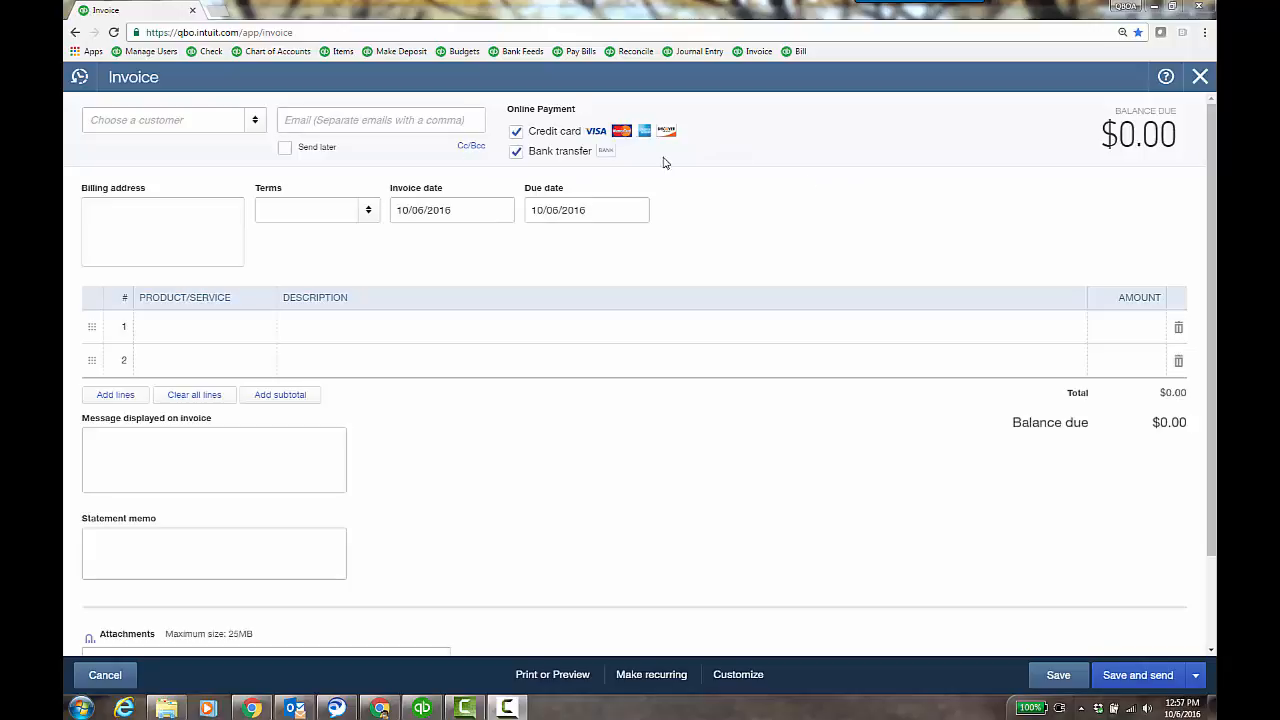
pyautogui.moveTo(724, 216)
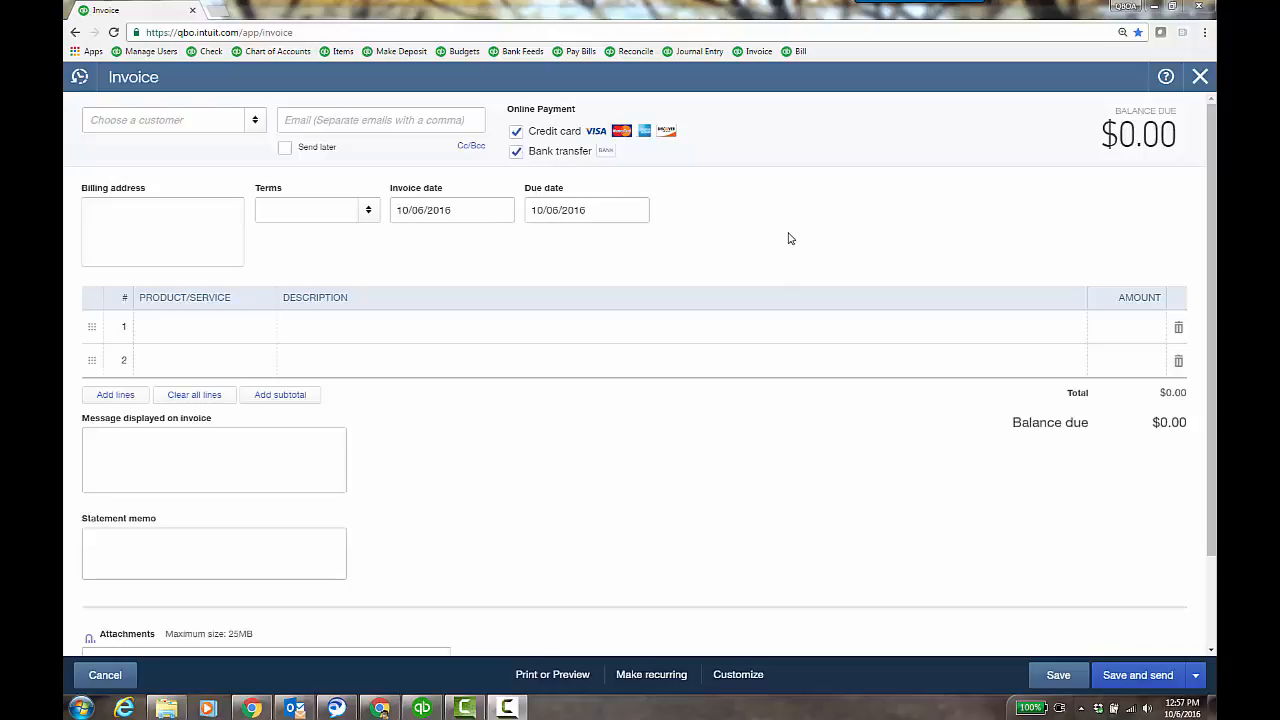
# Leave the blank invoice and show the Recurring Transactions list
pyautogui.click(214, 460)
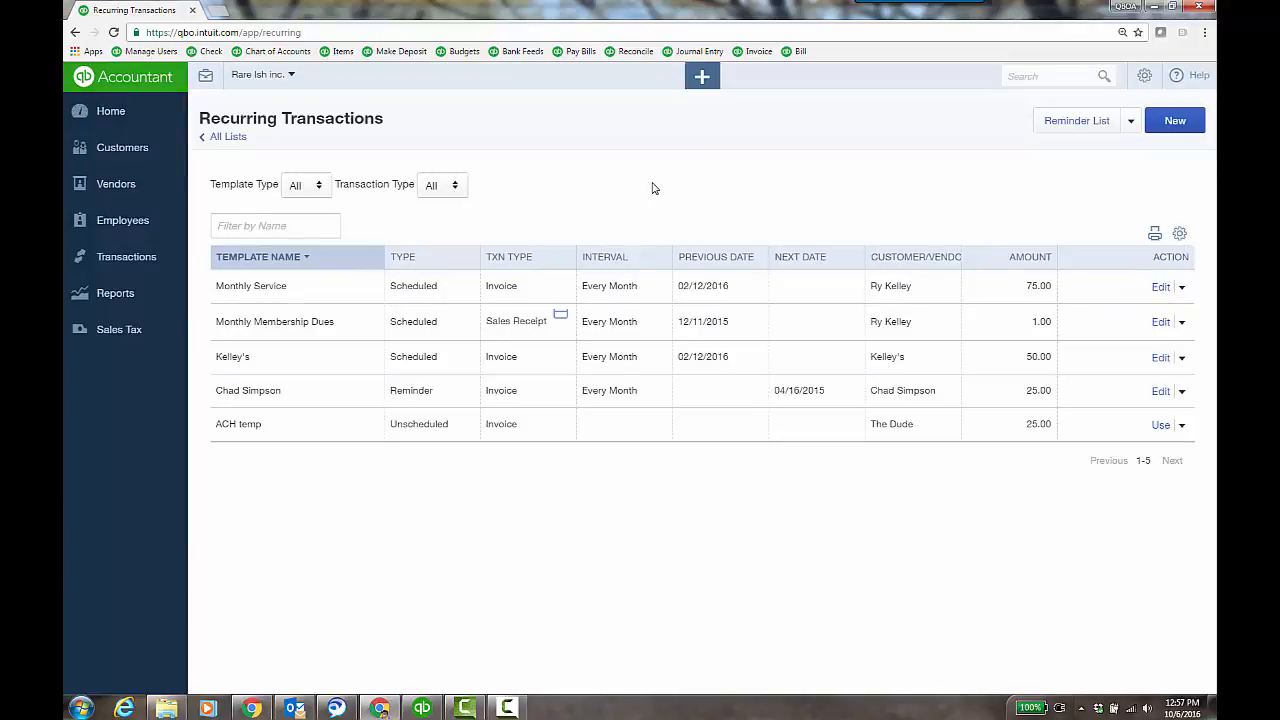
pyautogui.moveTo(1016, 196)
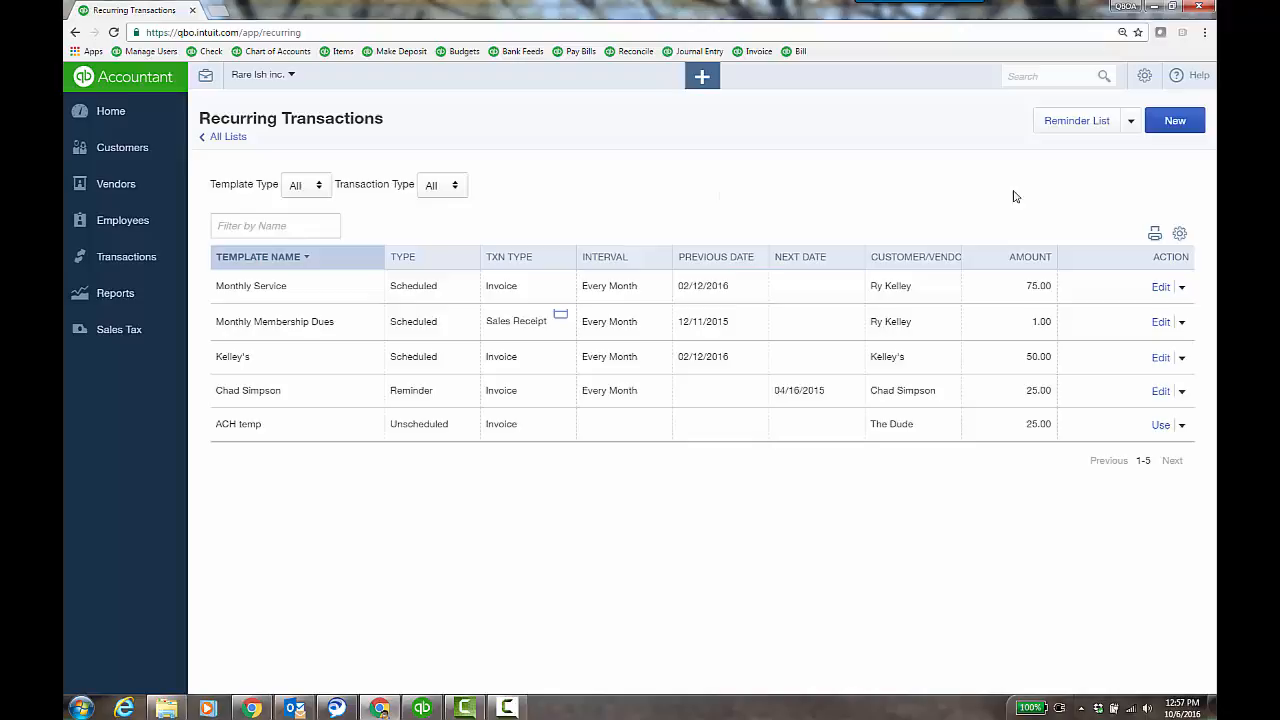
pyautogui.moveTo(708, 302)
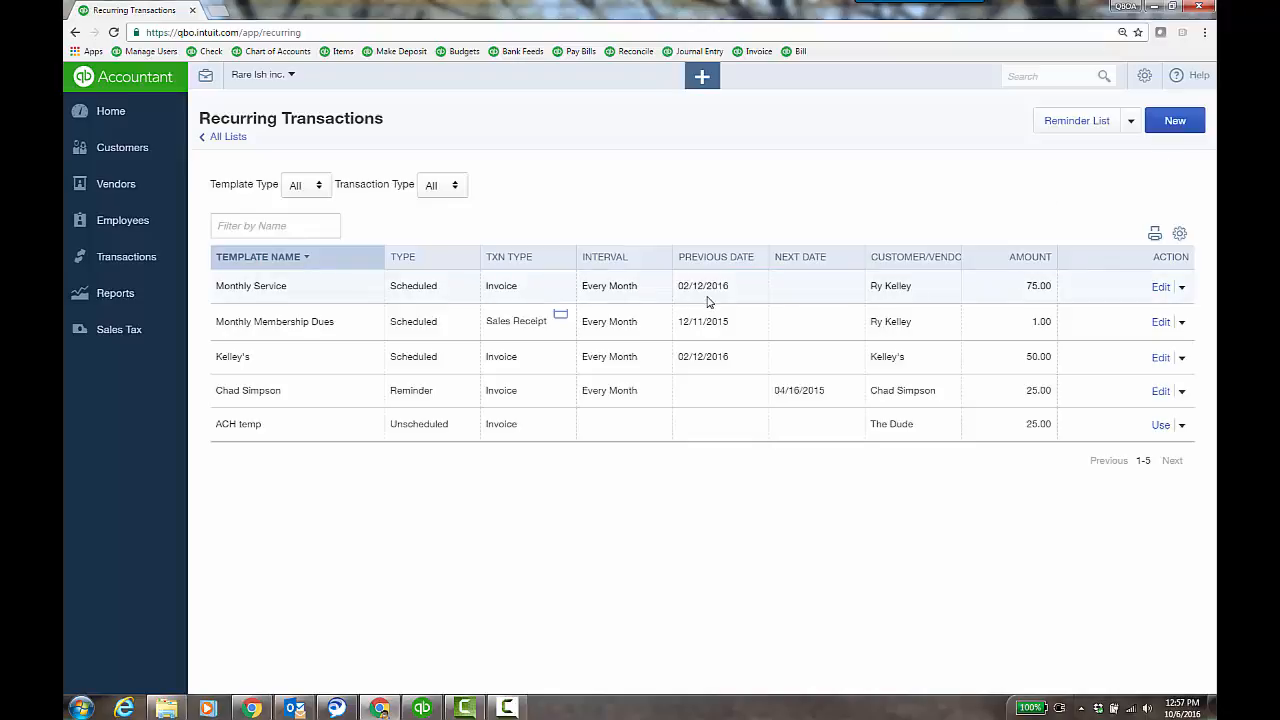
# Create a new recurring template of type Sales Receipt
pyautogui.click(1174, 120)
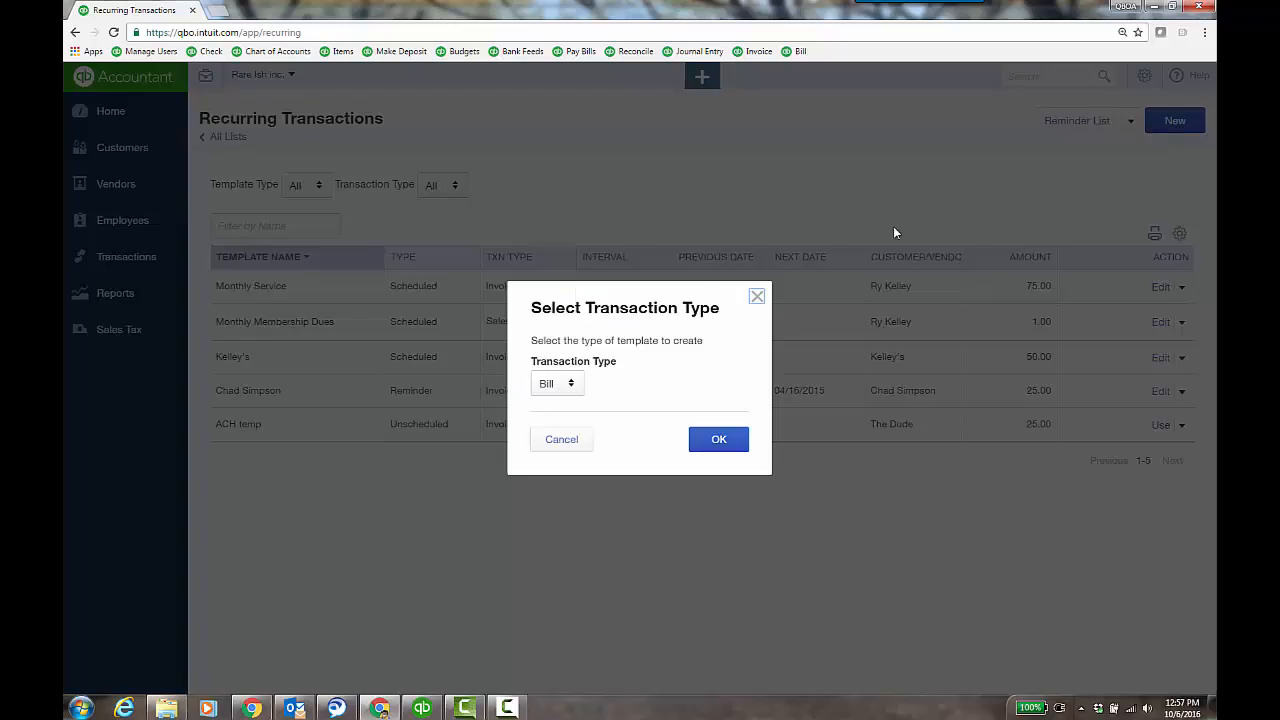
pyautogui.click(556, 384)
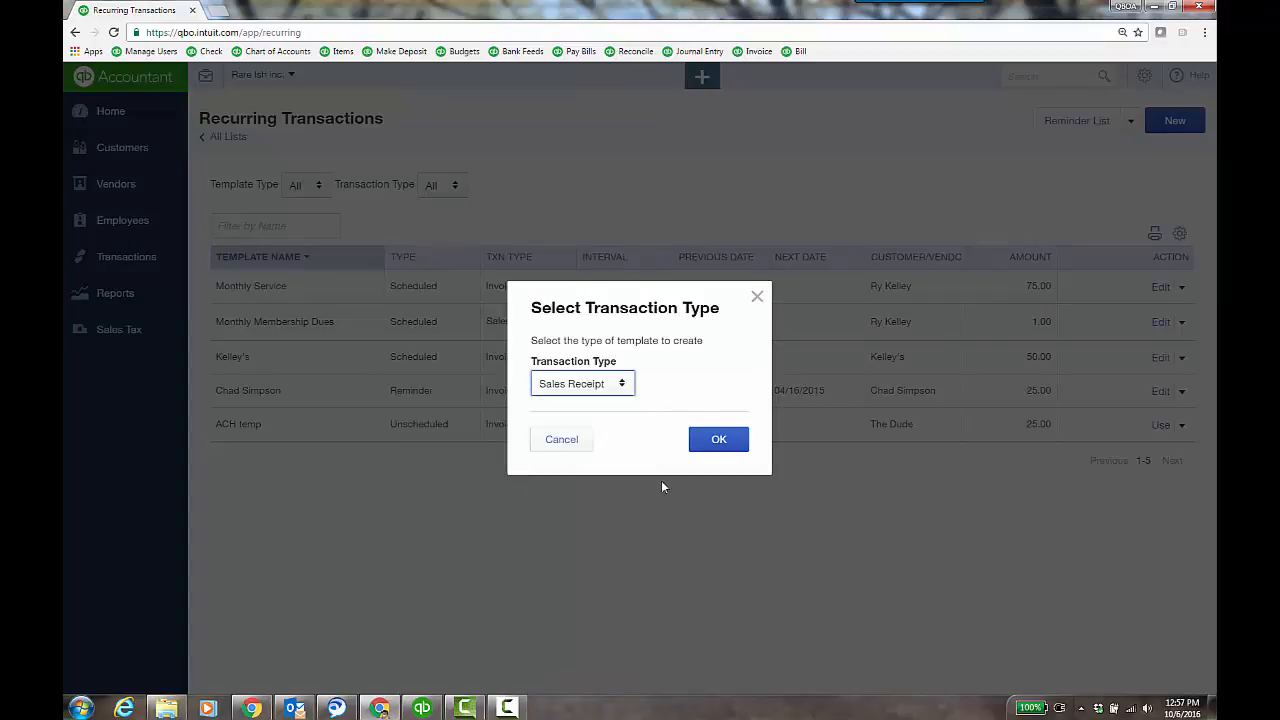
pyautogui.click(718, 440)
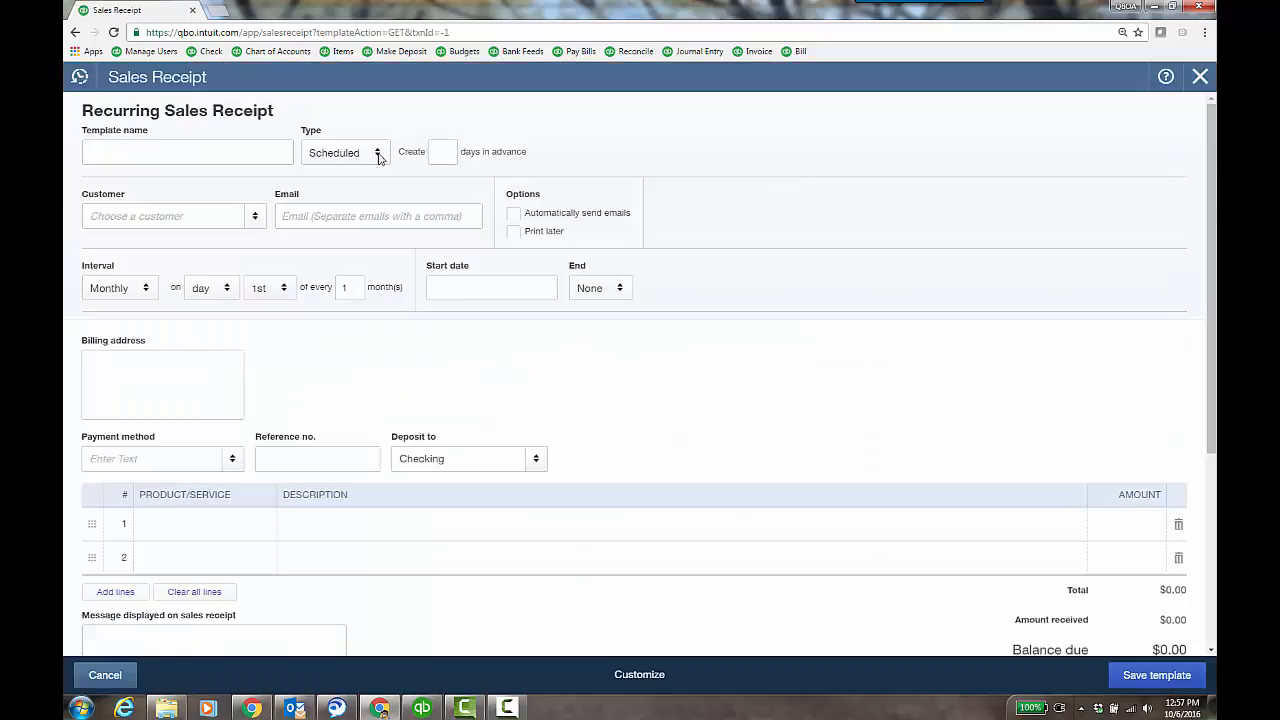
pyautogui.write('moonthly sub')
pyautogui.write('Check')
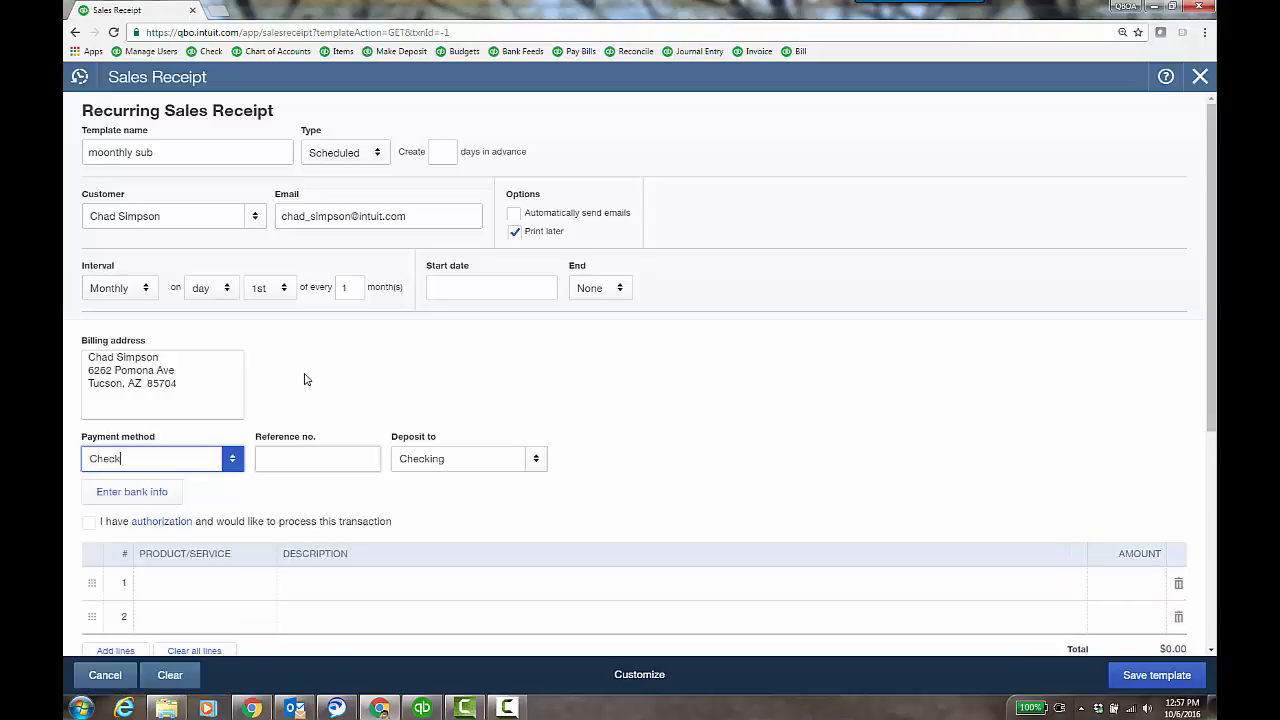
pyautogui.click(132, 492)
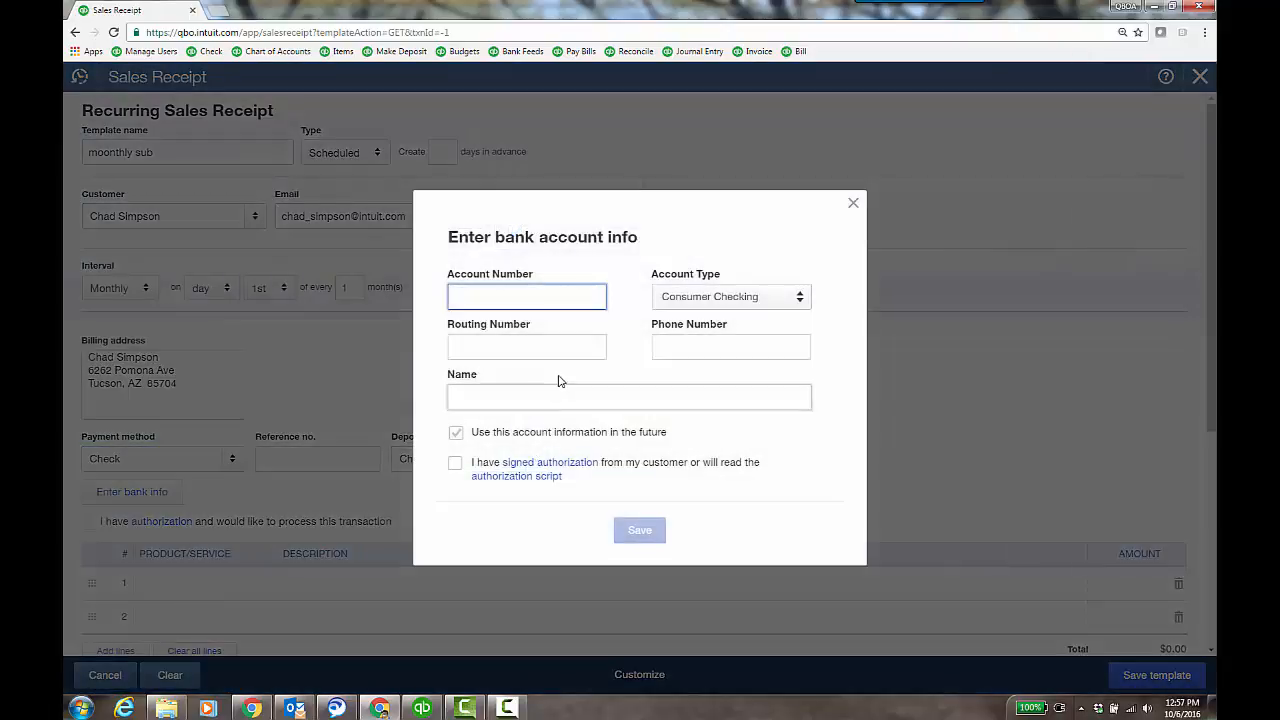
# Tick the customer authorization box, then close the bank account info form twice without saving
pyautogui.click(456, 462)
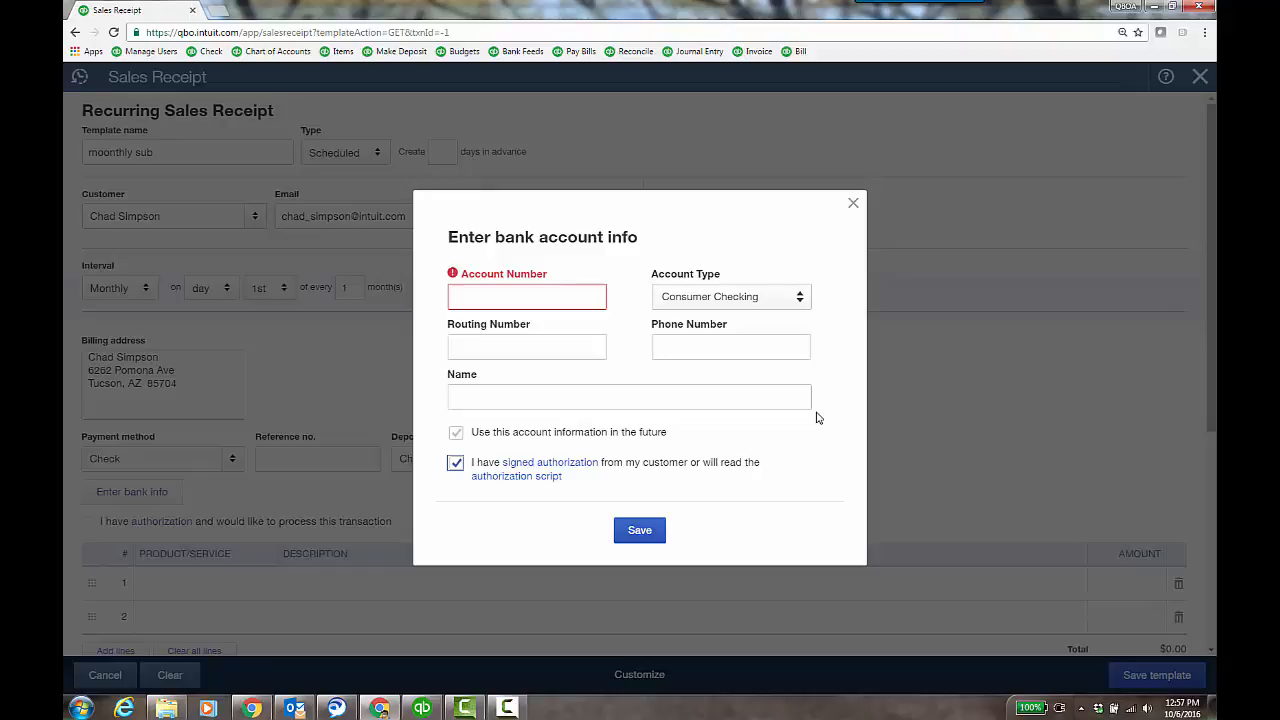
pyautogui.moveTo(816, 410)
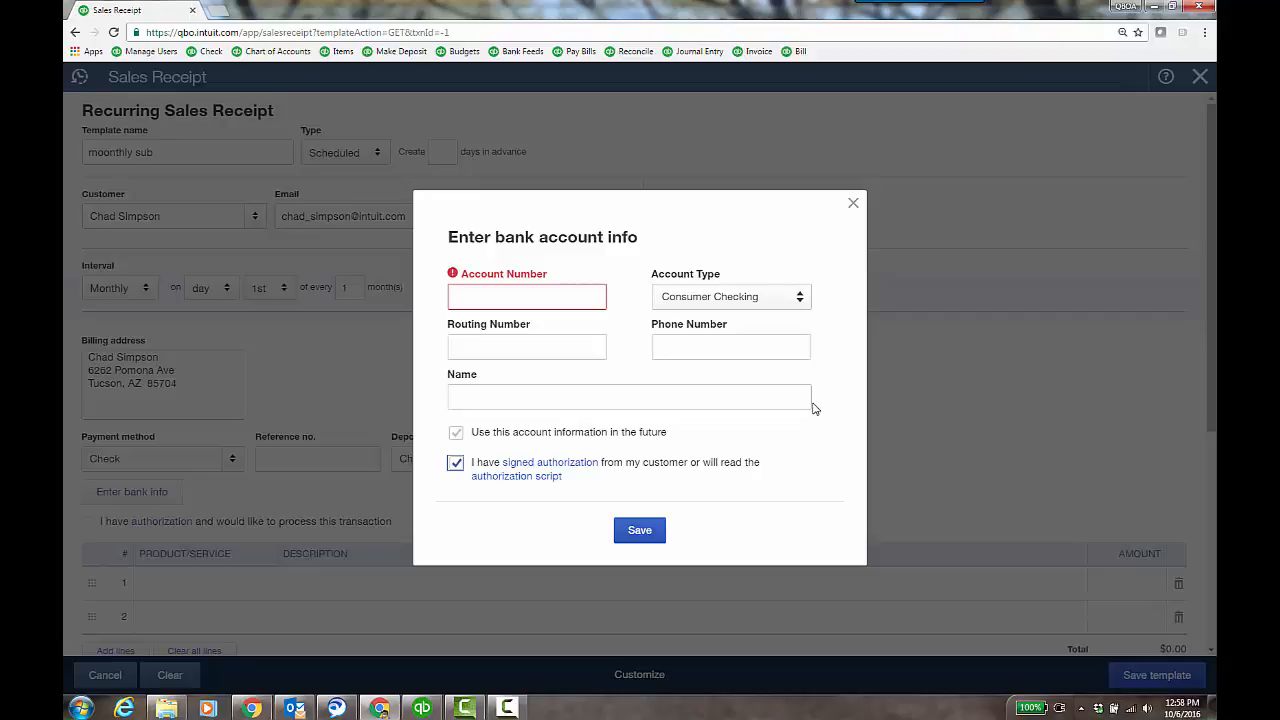
pyautogui.moveTo(856, 218)
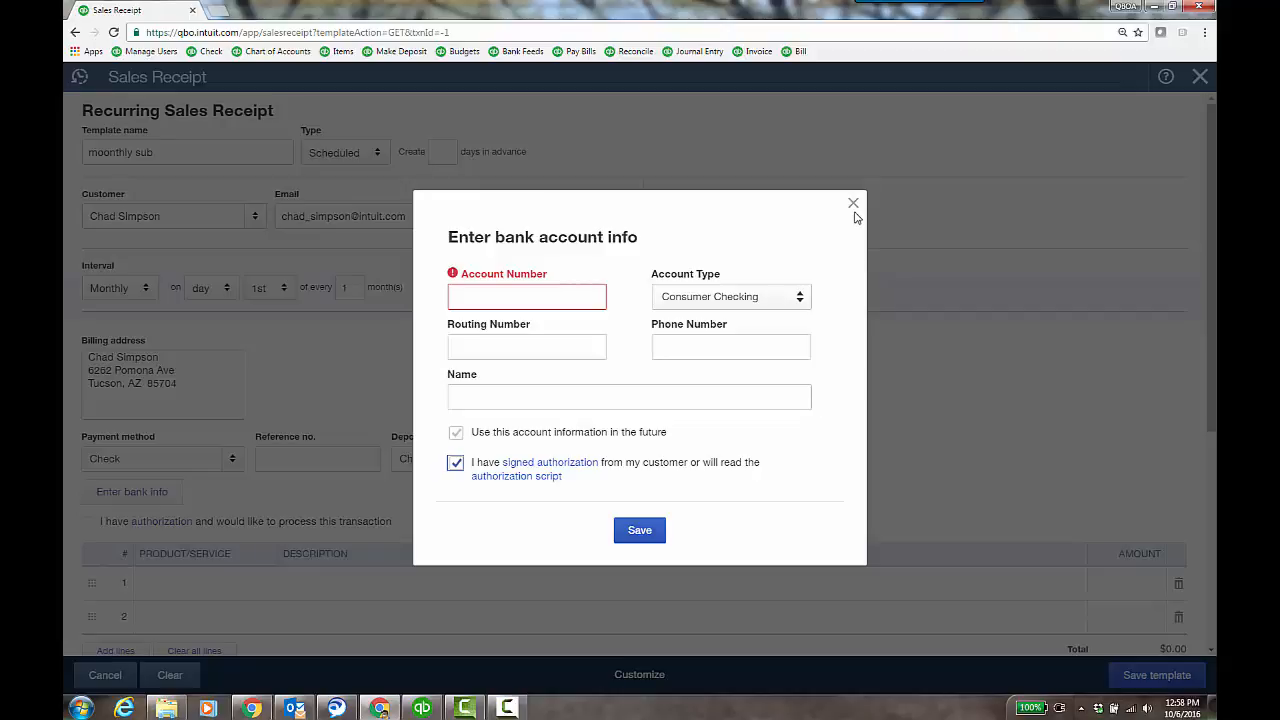
pyautogui.click(852, 204)
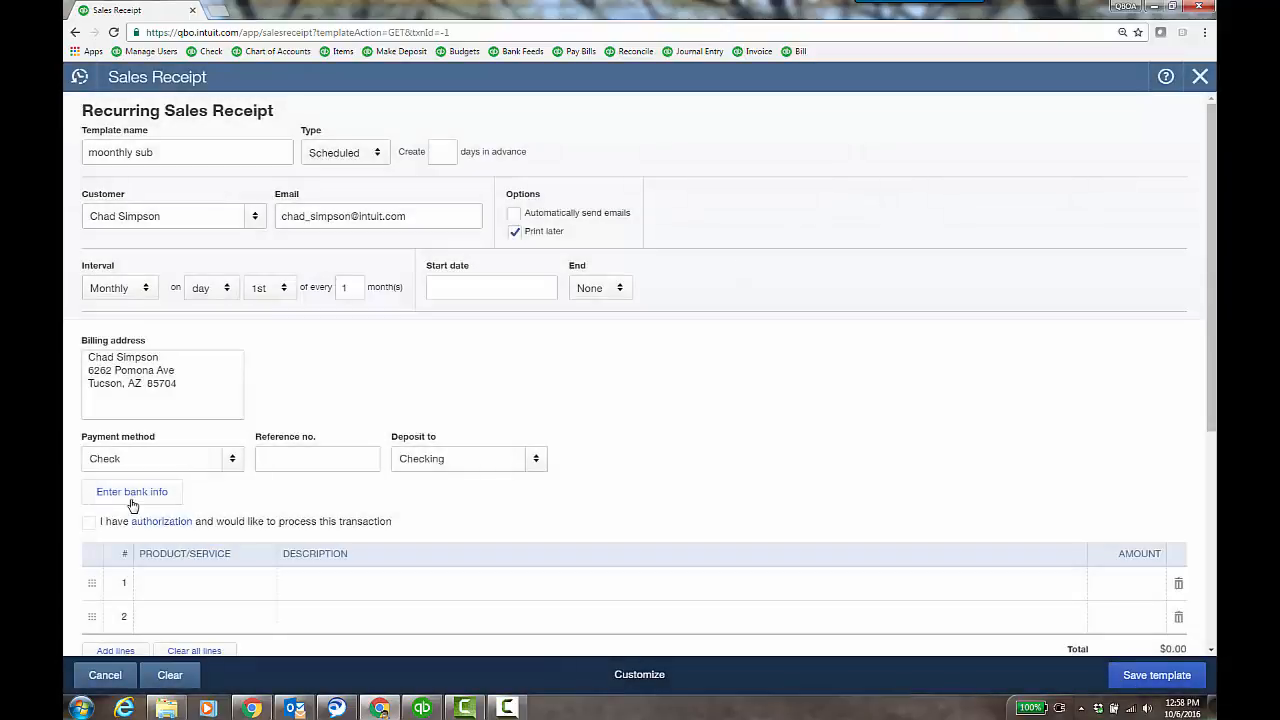
pyautogui.click(132, 492)
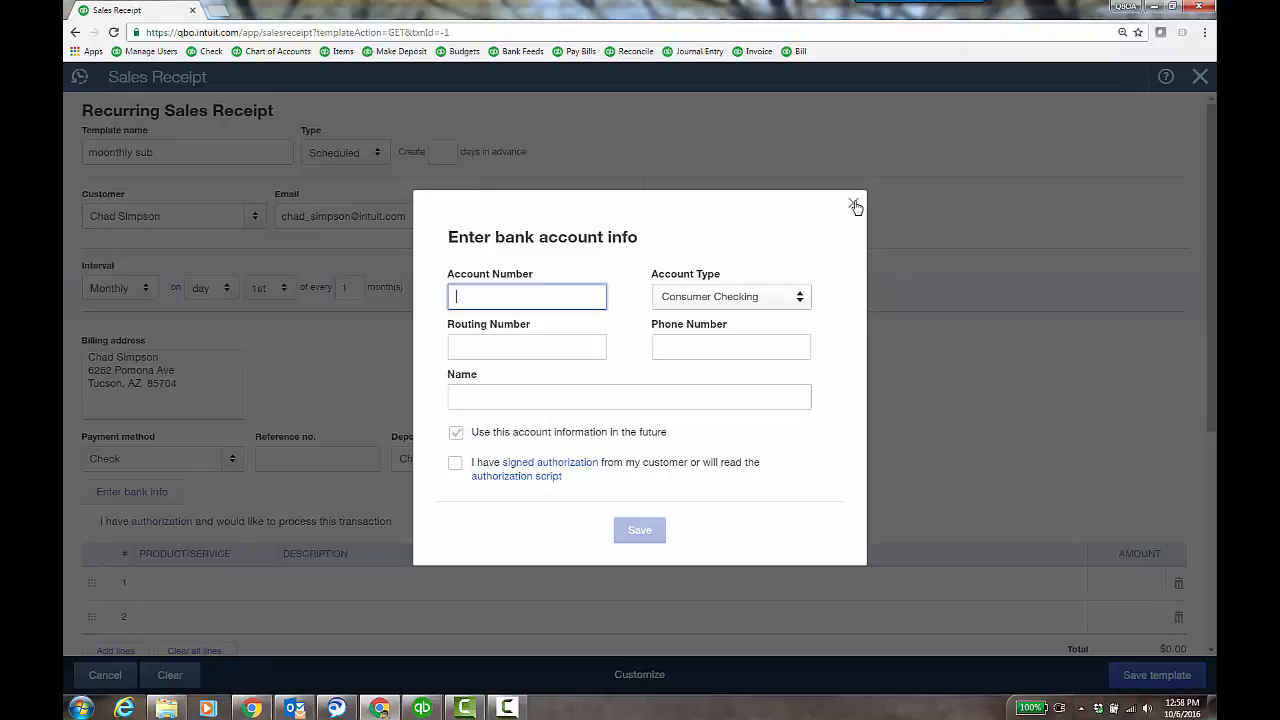
pyautogui.click(856, 204)
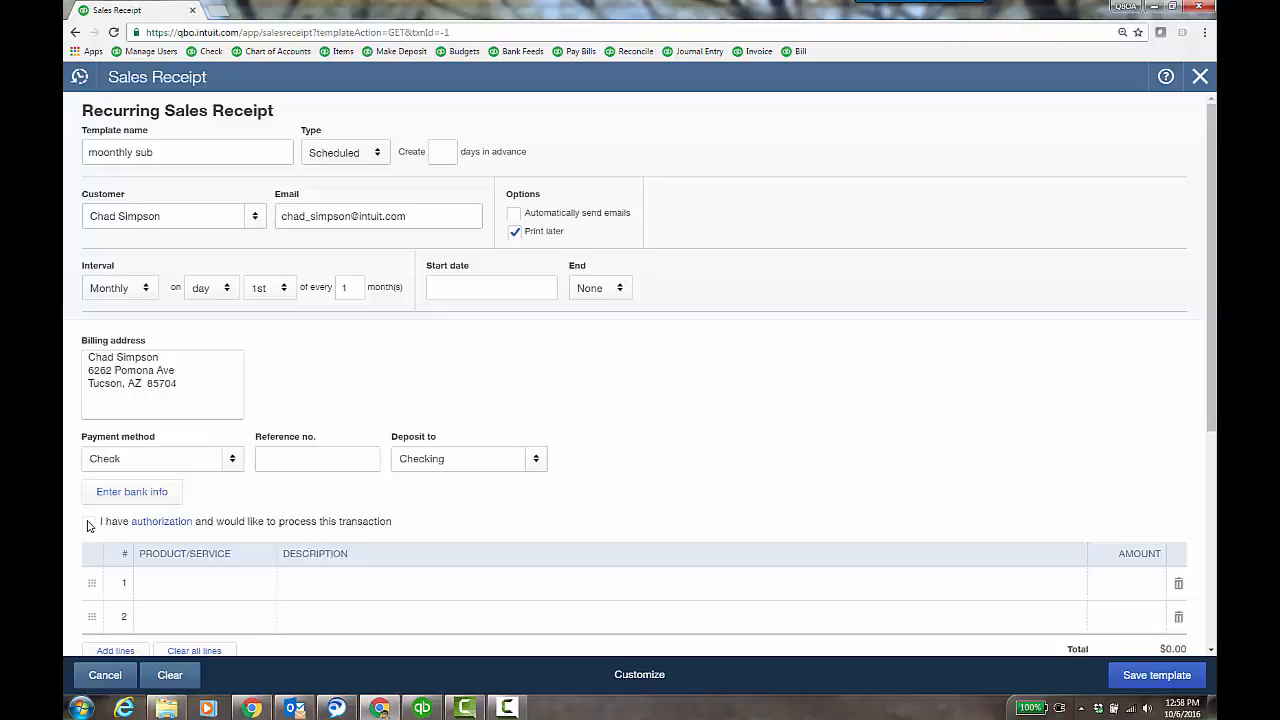
pyautogui.moveTo(1200, 76)
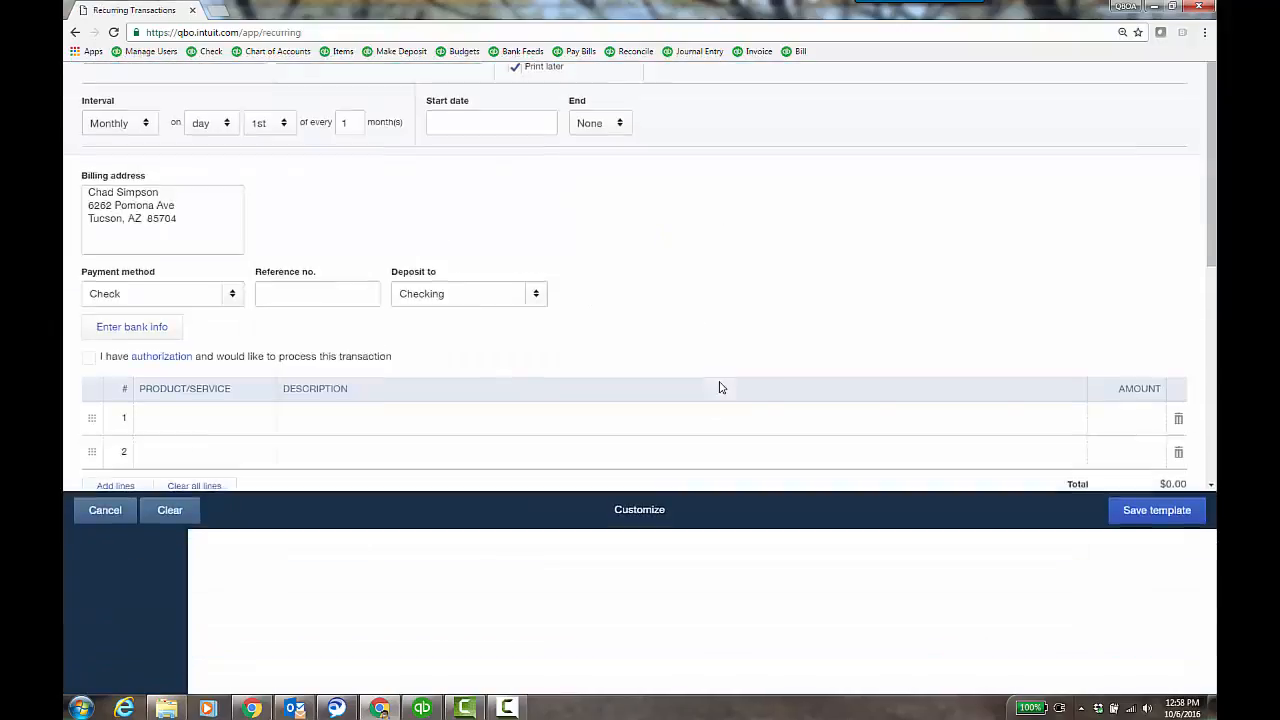
# Abandon the template and start a new Receive Payment from the Create menu
pyautogui.click(104, 510)
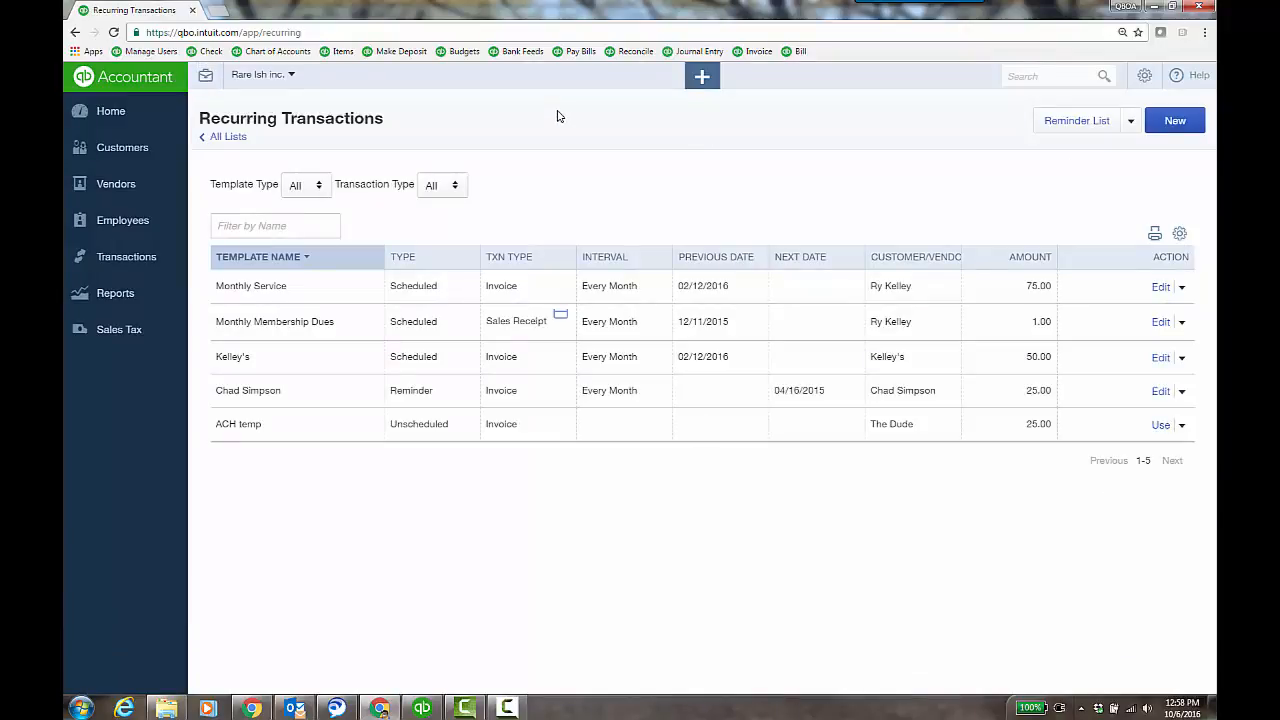
pyautogui.moveTo(712, 108)
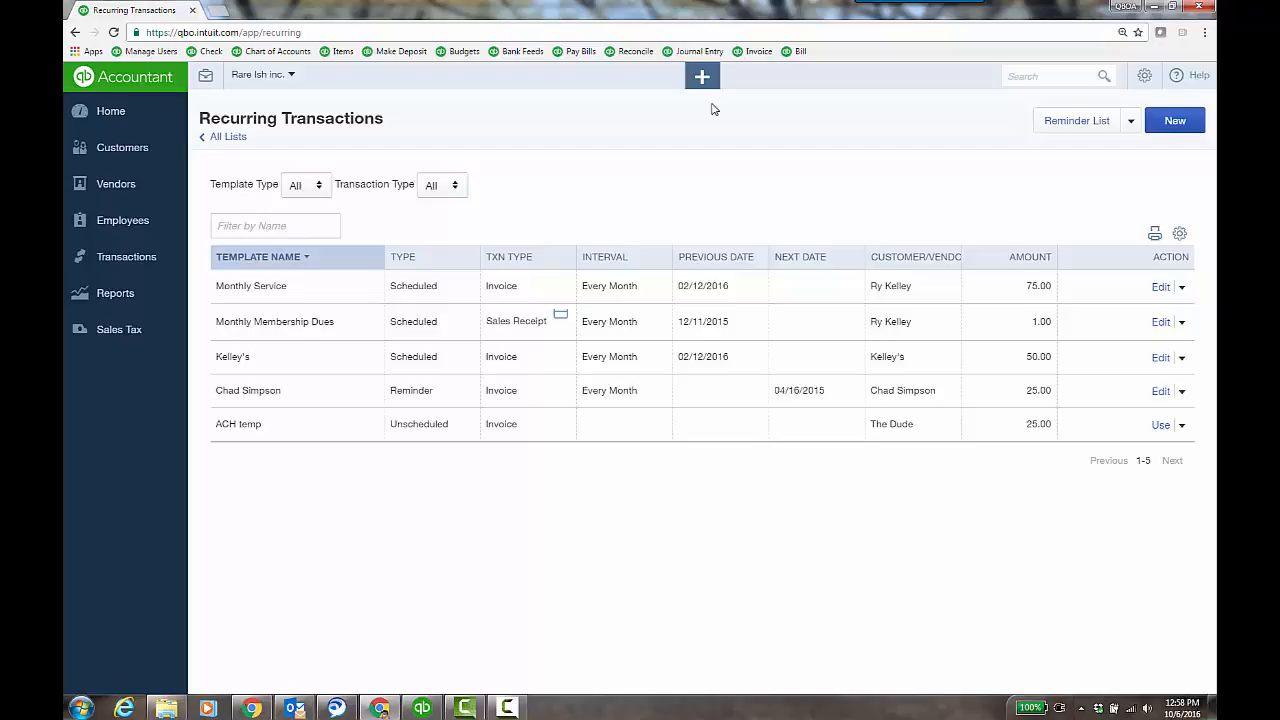
pyautogui.click(700, 76)
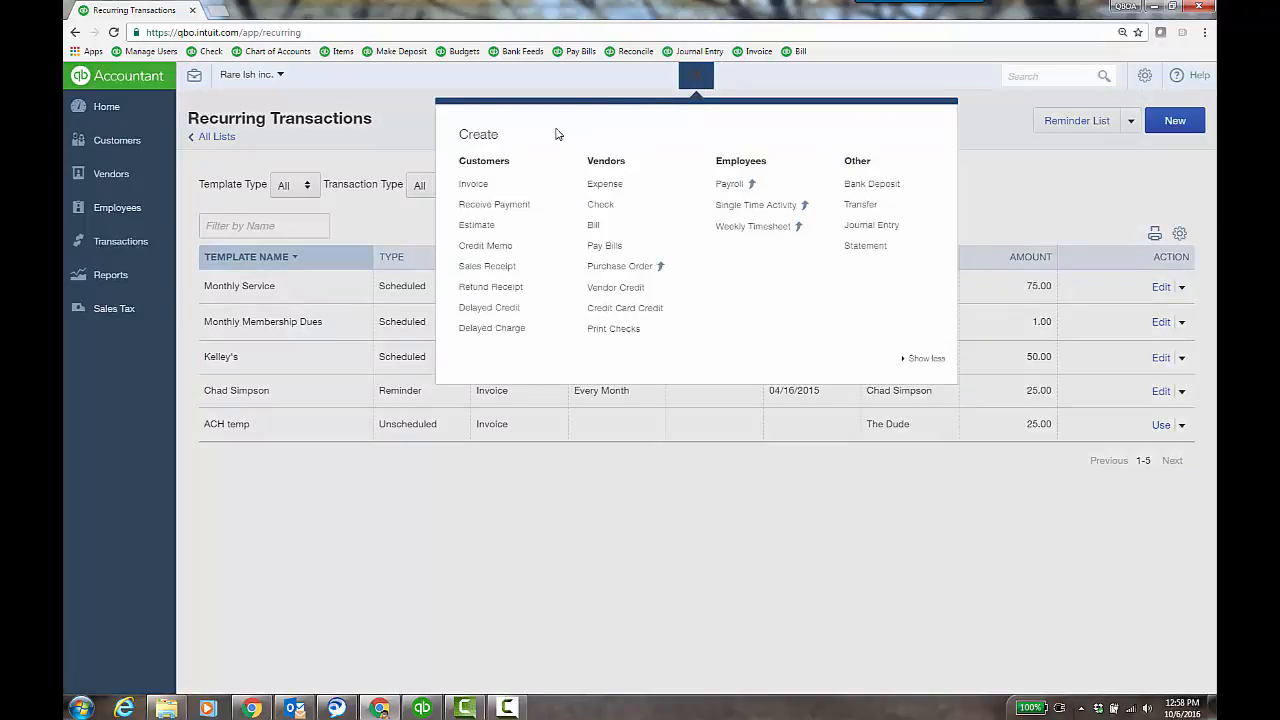
pyautogui.click(494, 204)
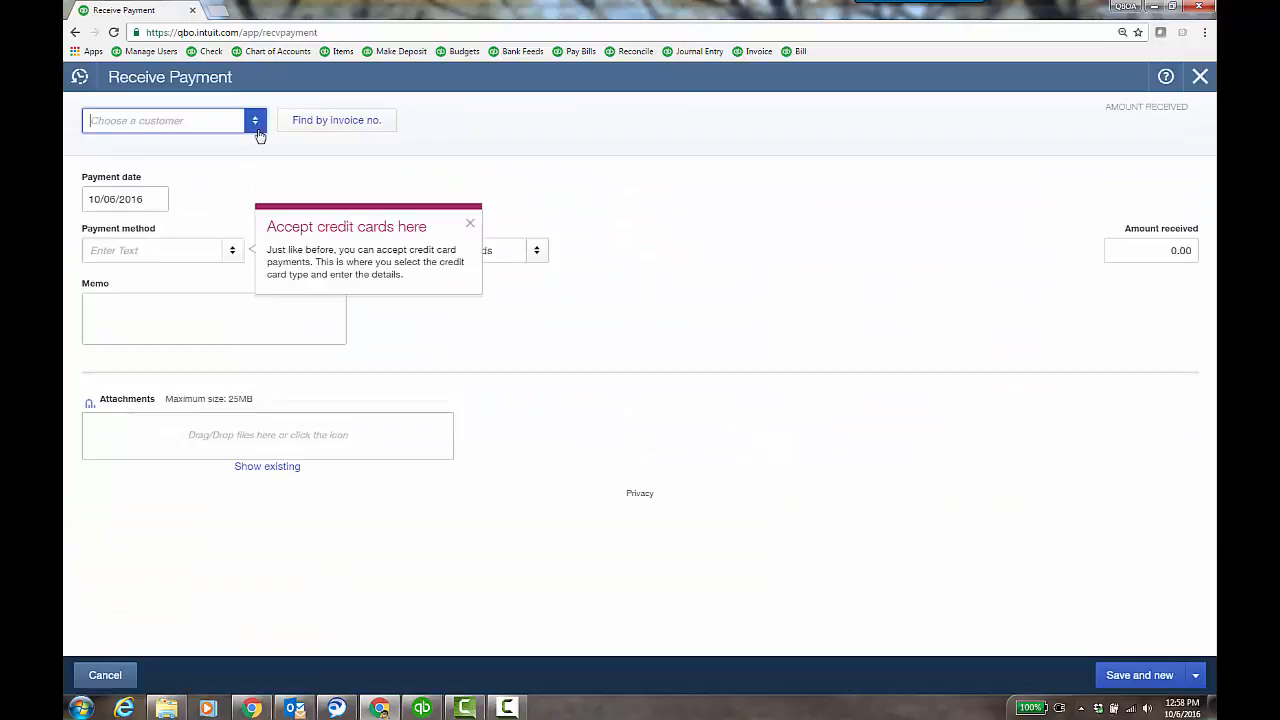
pyautogui.click(164, 120)
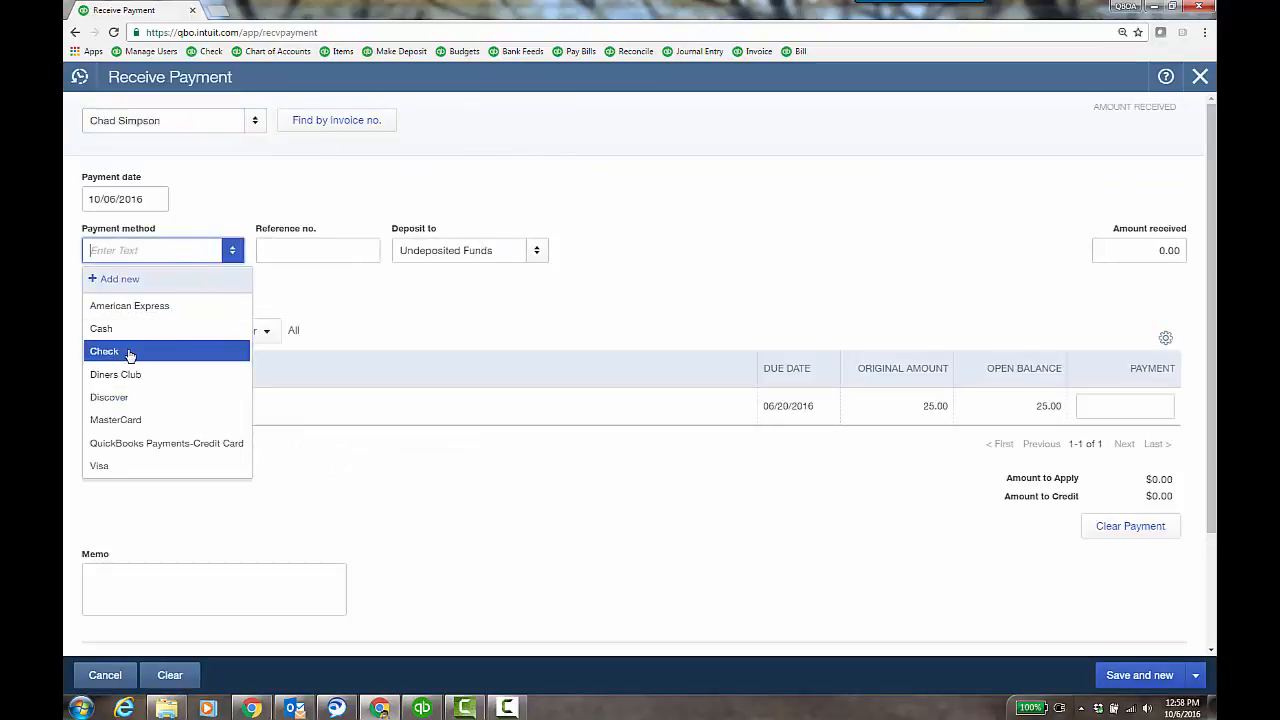
pyautogui.click(104, 352)
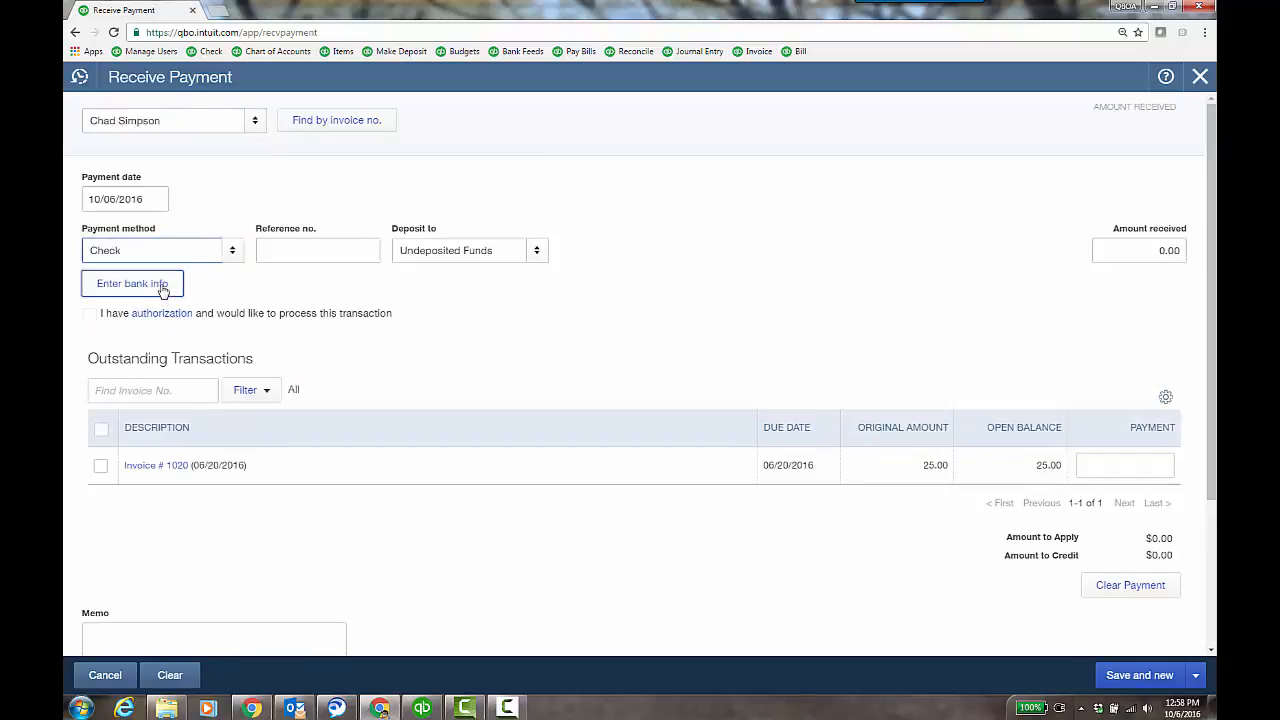
pyautogui.click(132, 284)
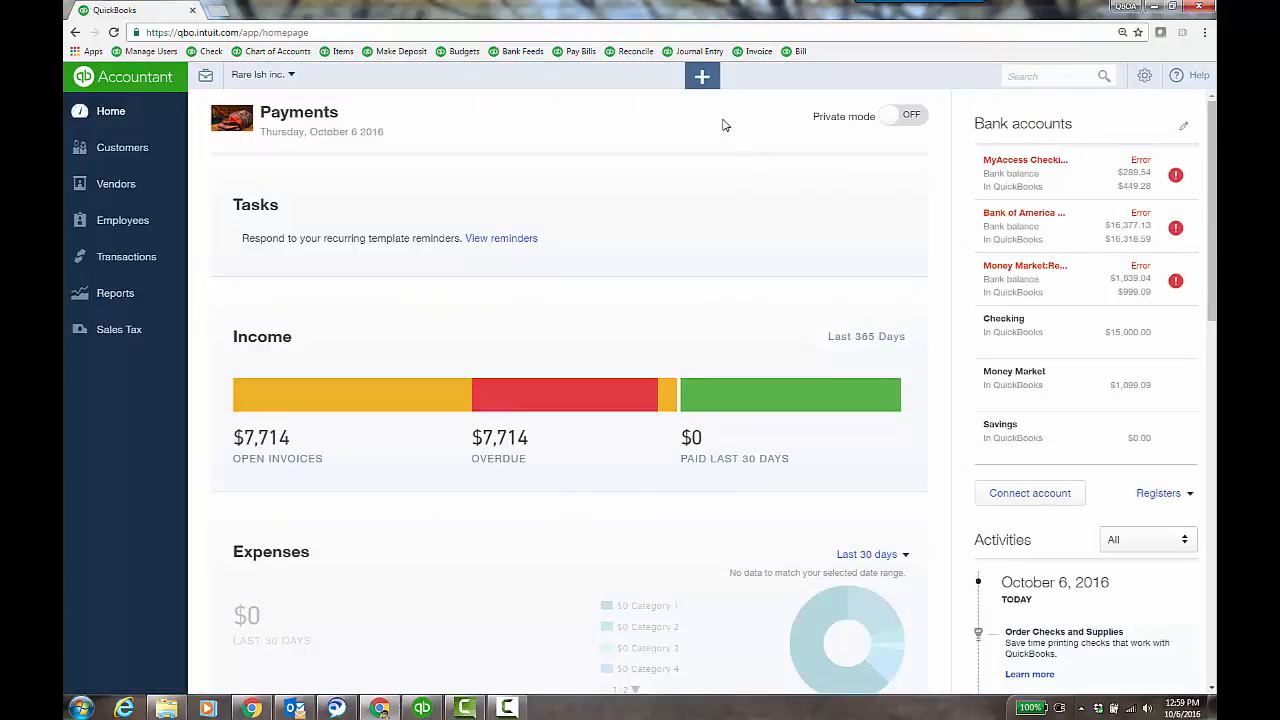
# Start a new Sales Receipt and dismiss the credit card acceptance tip
pyautogui.click(702, 76)
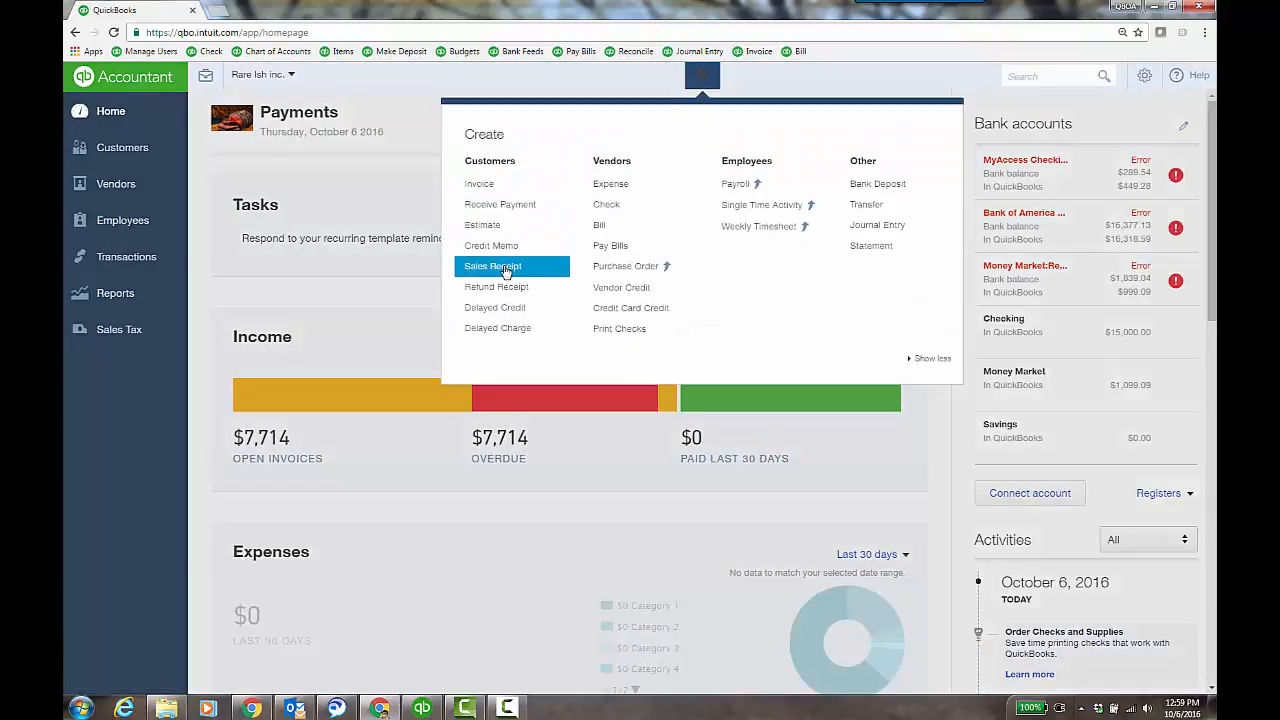
pyautogui.click(492, 266)
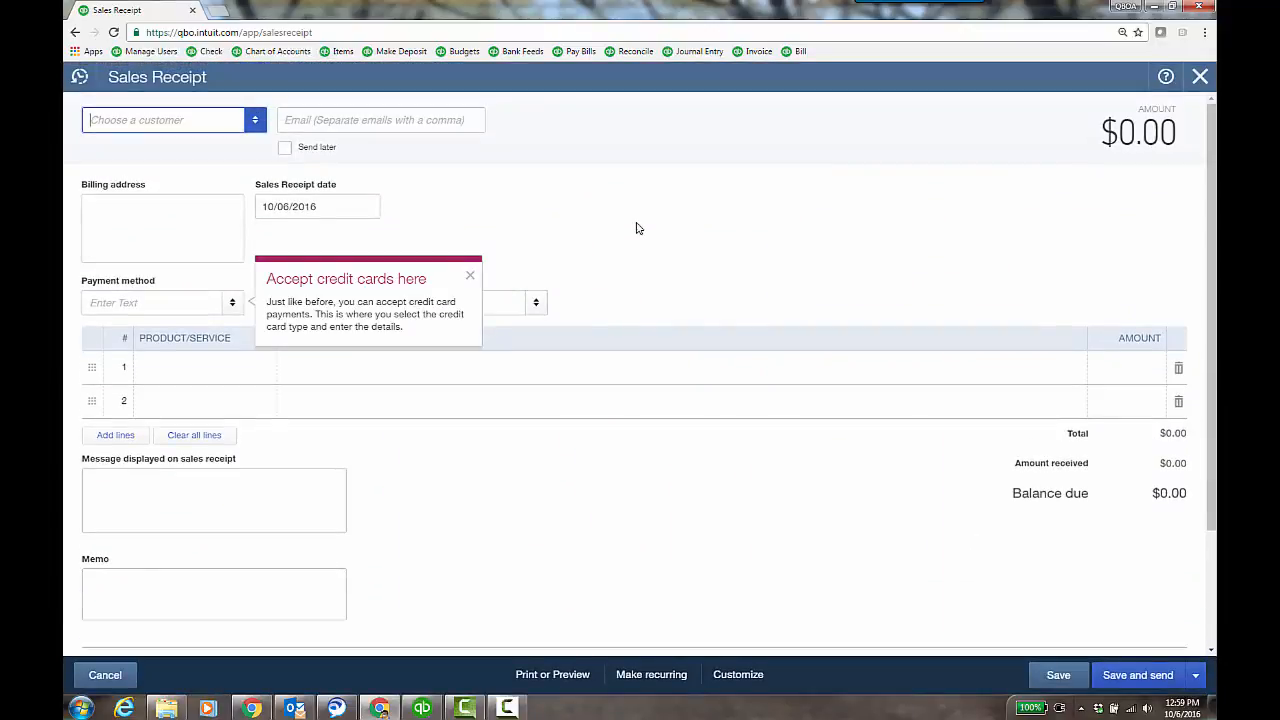
pyautogui.click(468, 276)
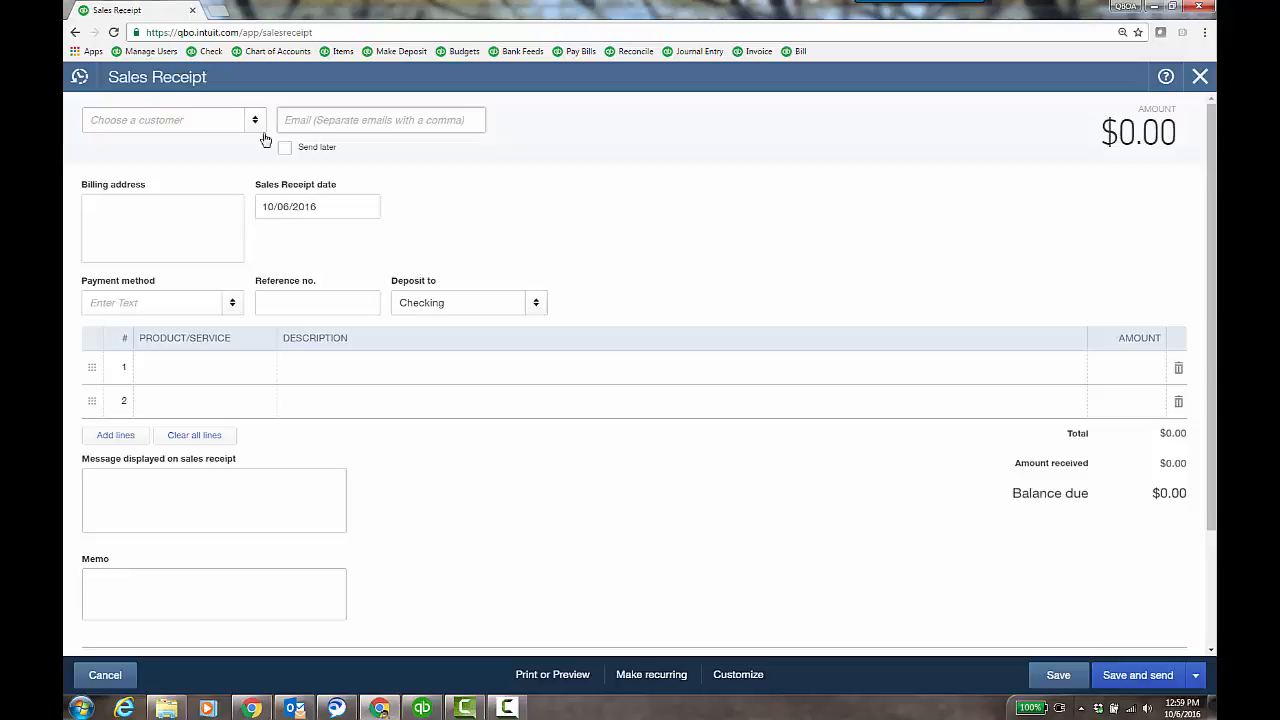
pyautogui.click(170, 120)
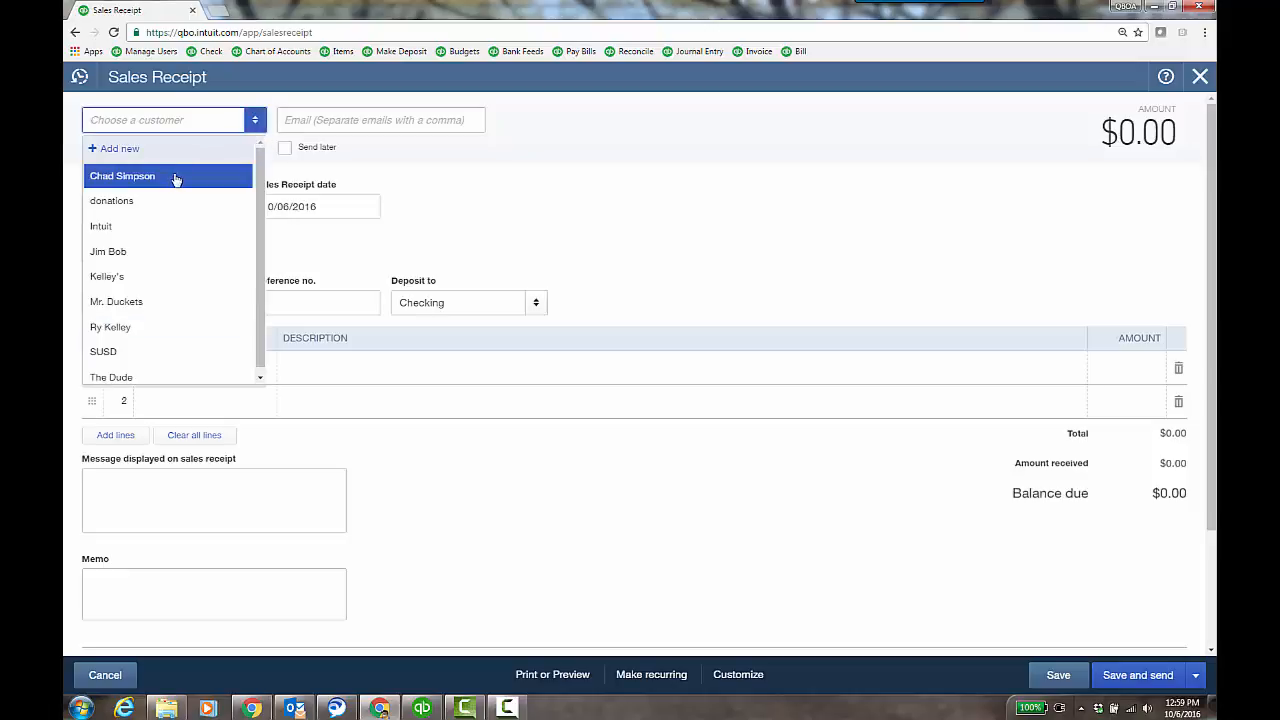
pyautogui.click(122, 176)
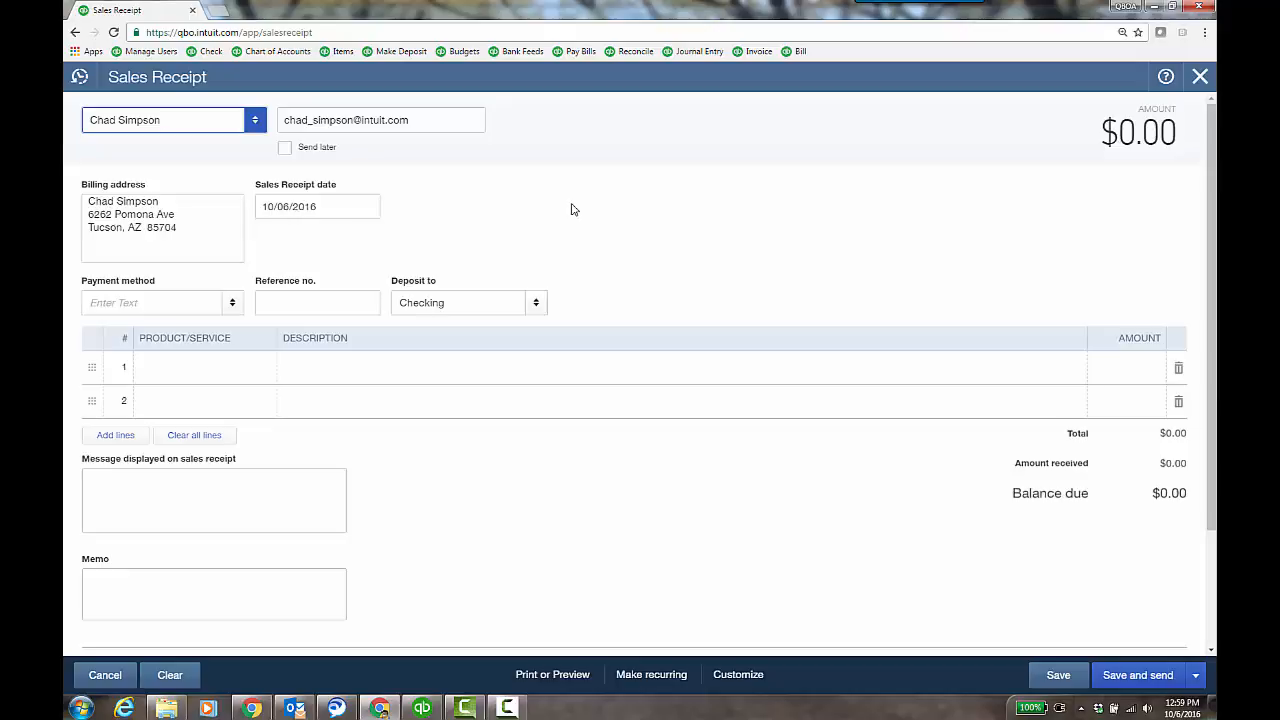
pyautogui.moveTo(572, 198)
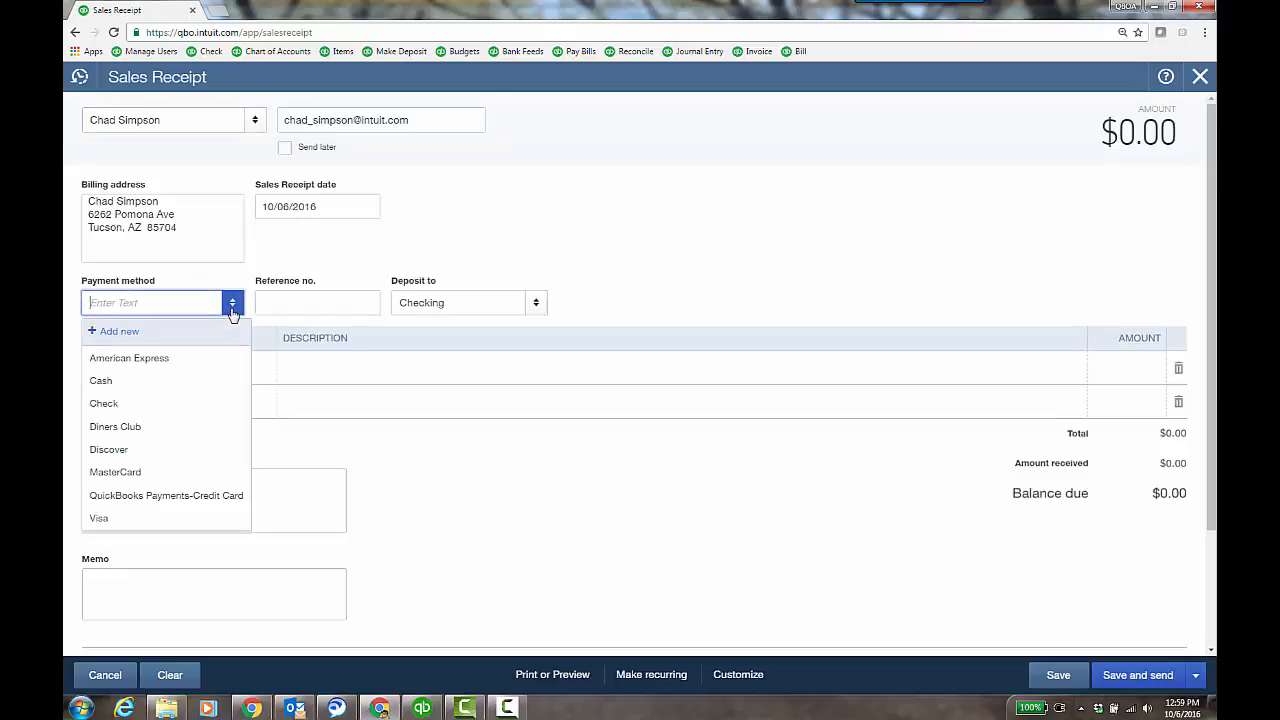
pyautogui.click(104, 404)
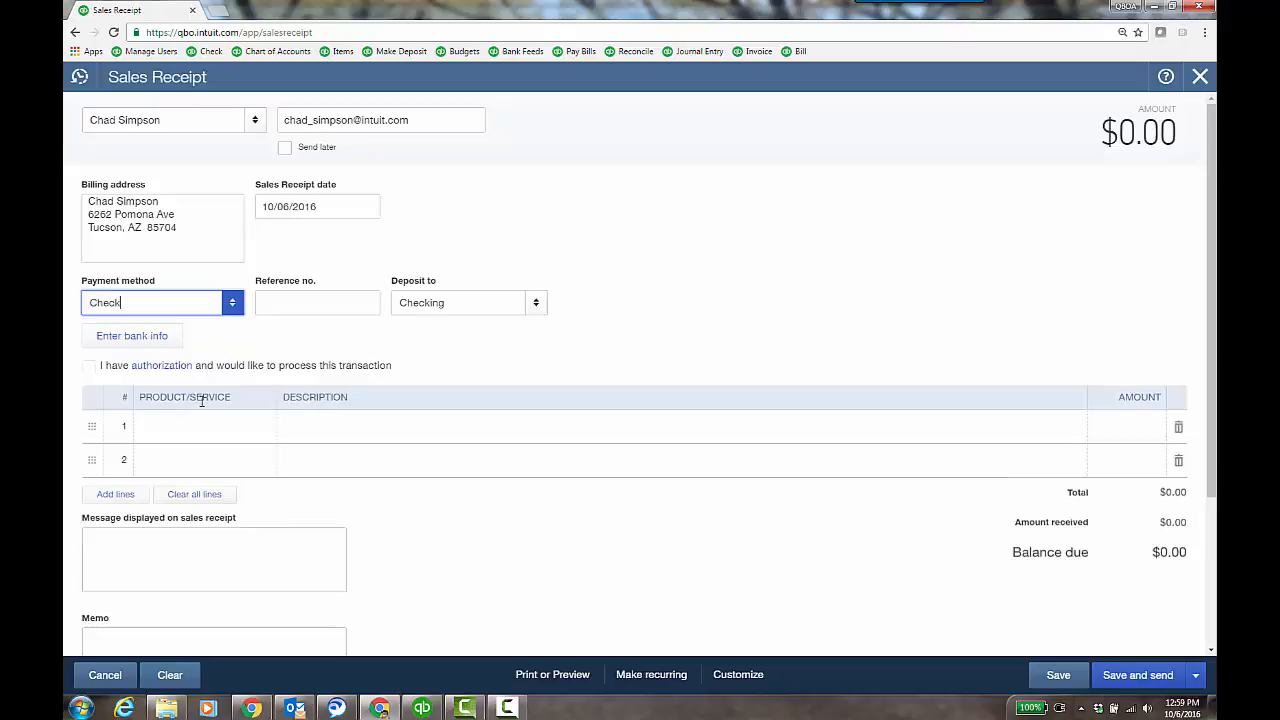
pyautogui.moveTo(160, 364)
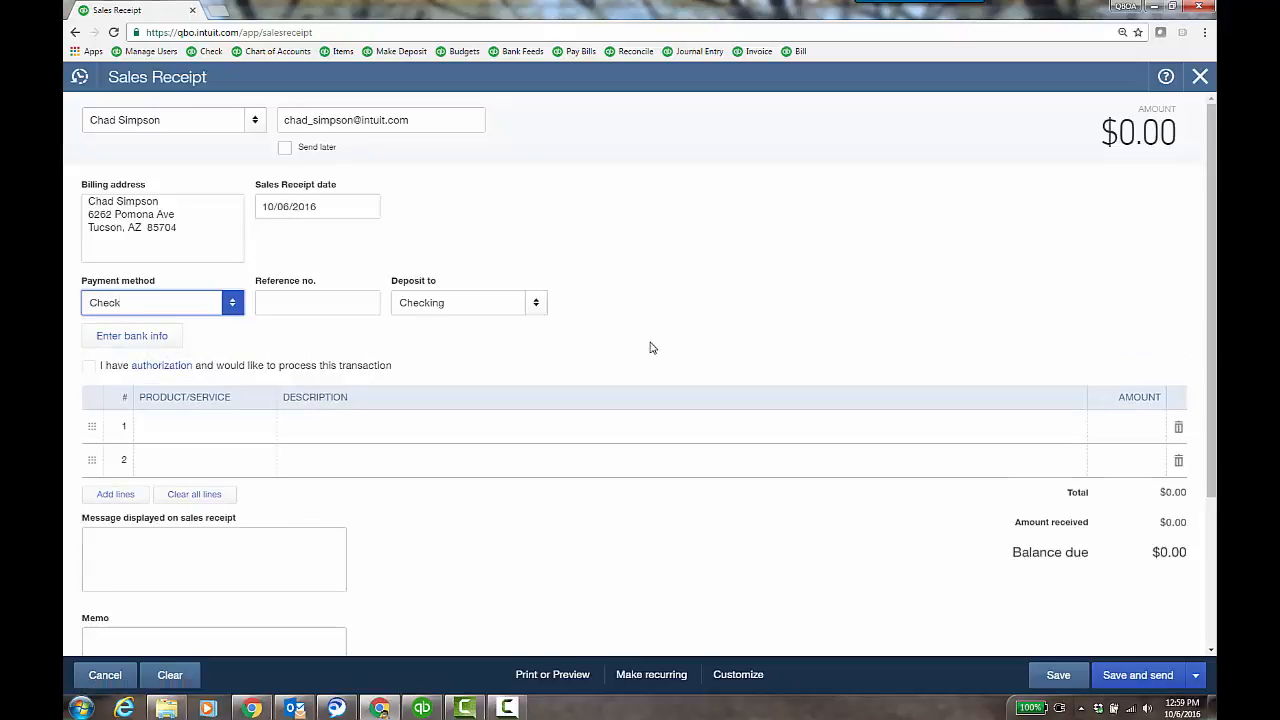
pyautogui.click(1200, 76)
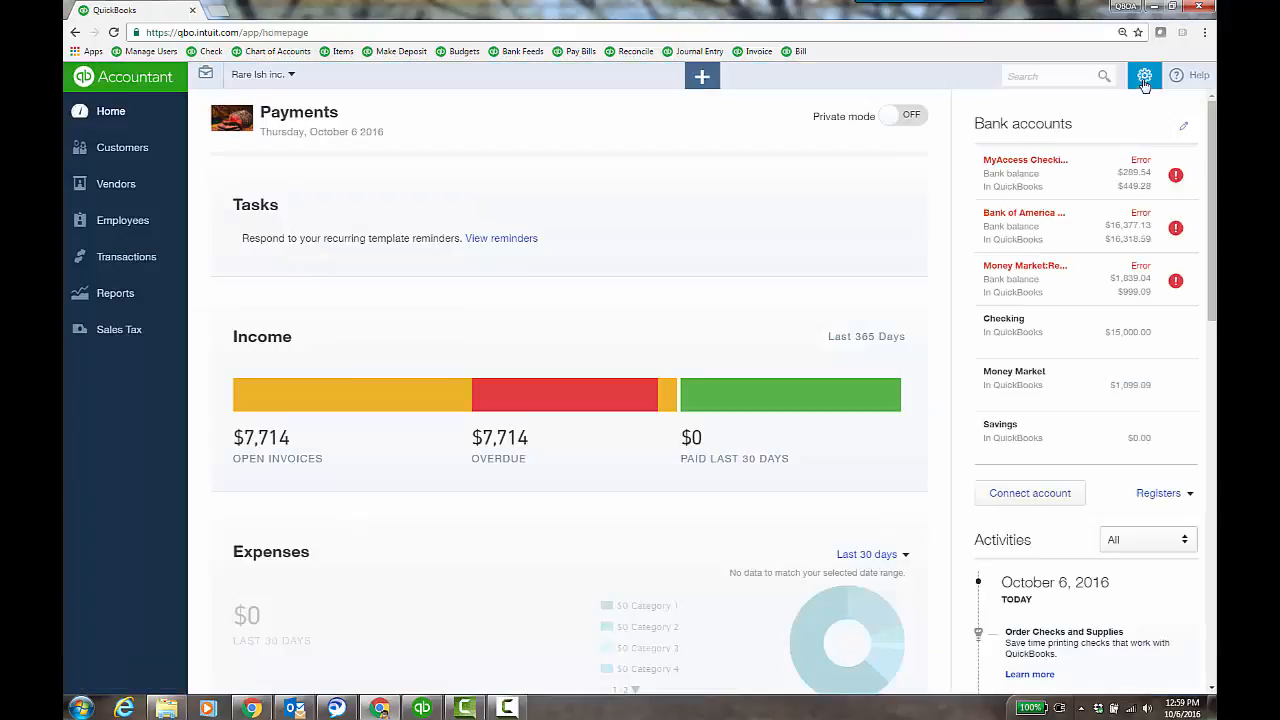
# Go to Account and Settings from the gear menu
pyautogui.click(1144, 76)
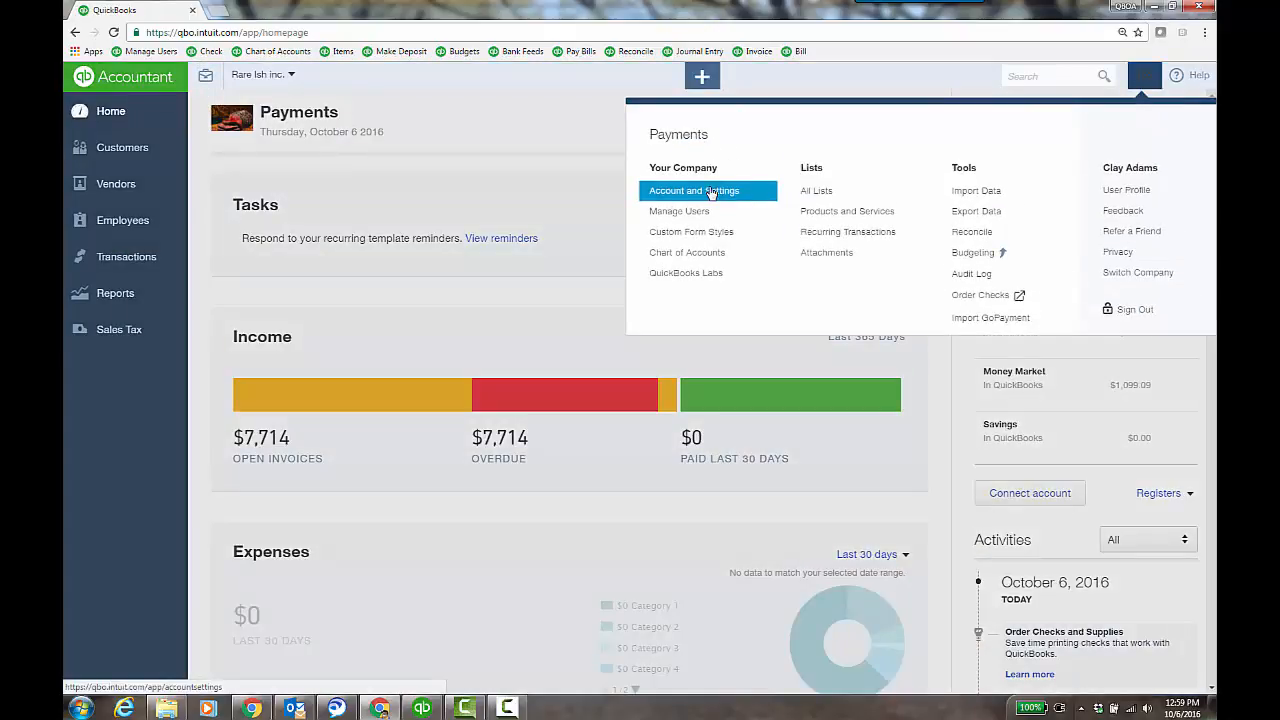
pyautogui.click(694, 190)
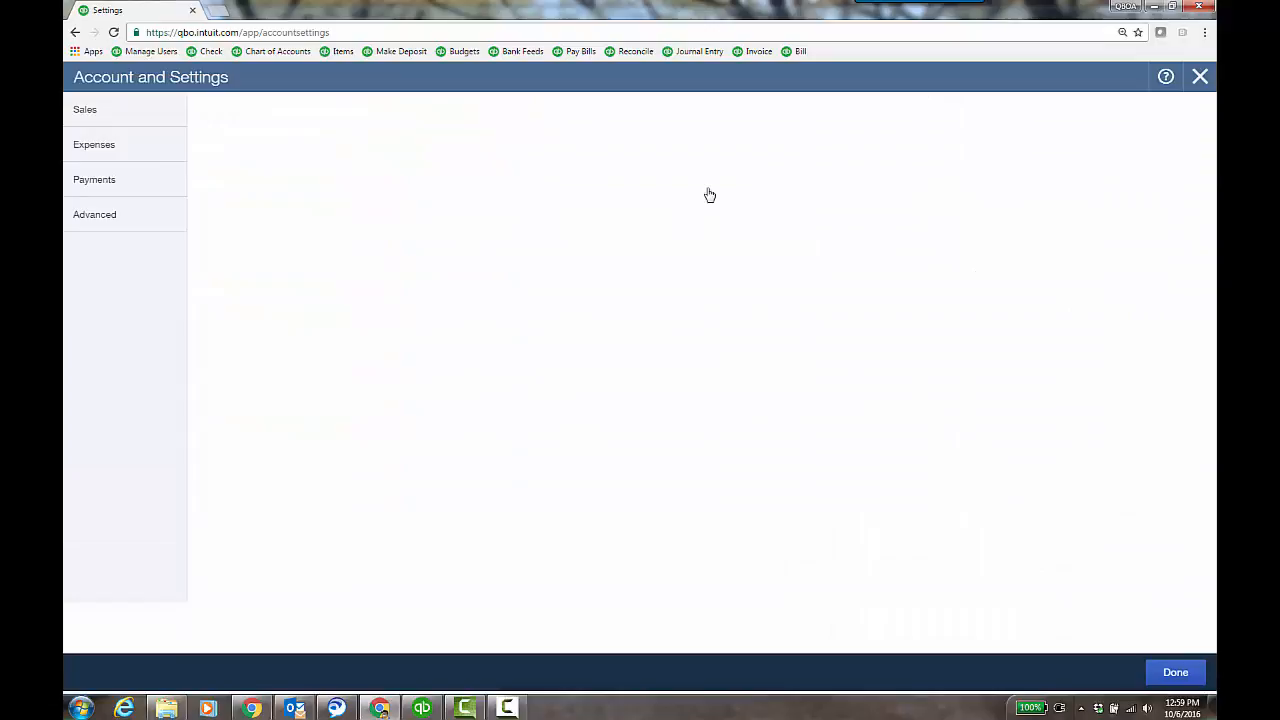